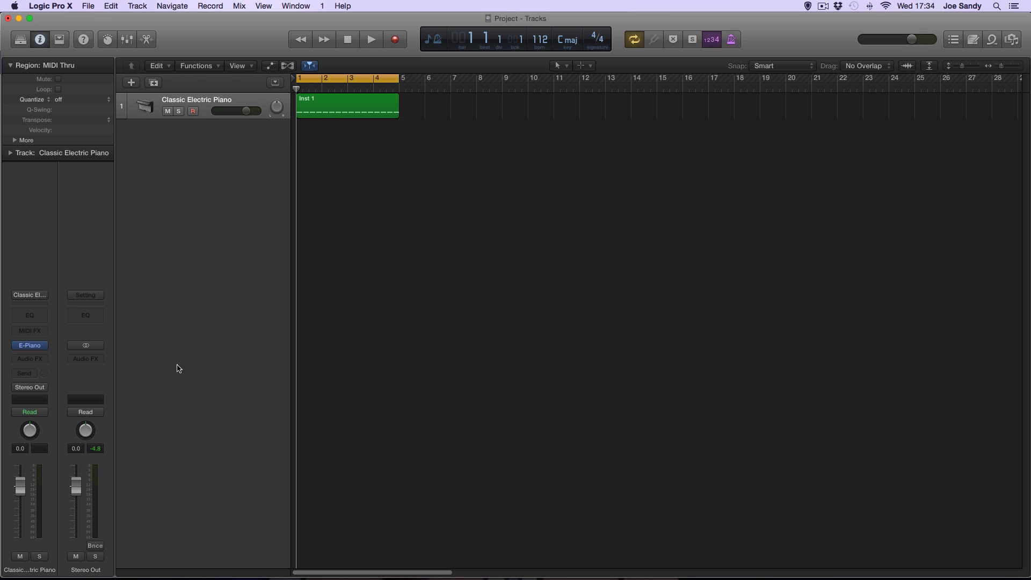
Step: Replace the electric piano with ES2 on the instrument track, showing the Factory Default patch
{"action": "left_click", "coordinate": [29, 345]}
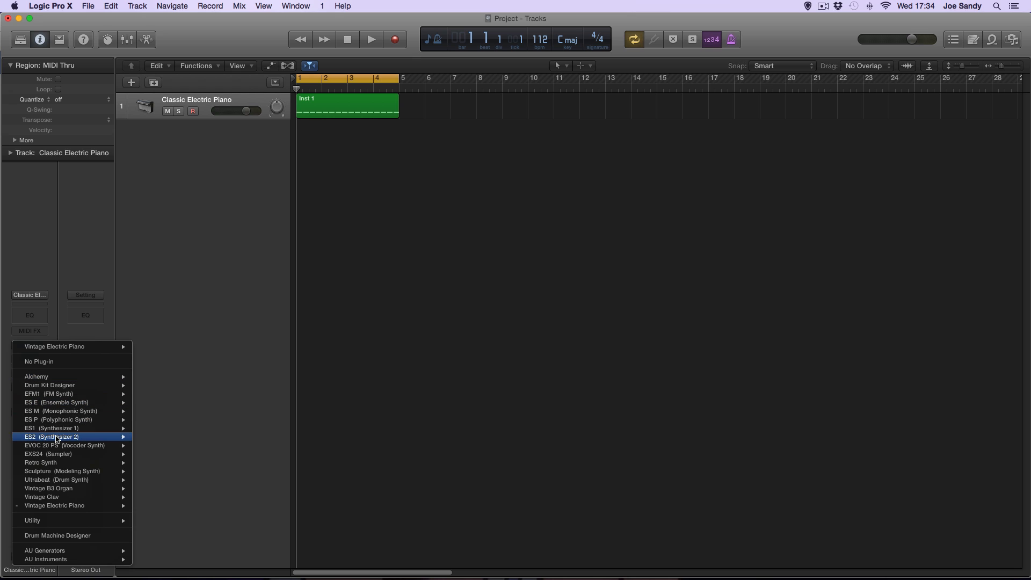
{"action": "left_click", "coordinate": [52, 437]}
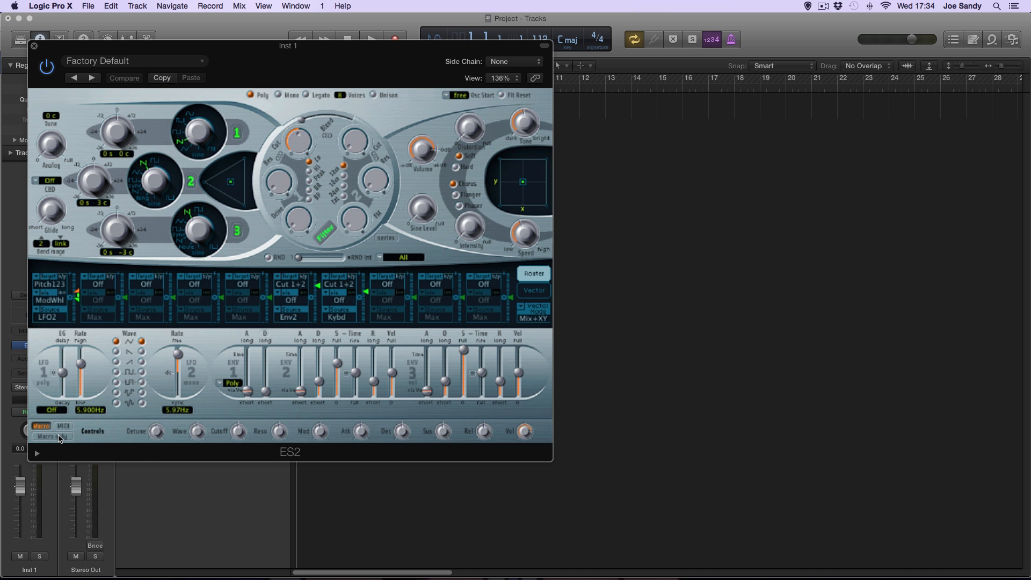
{"action": "left_click", "coordinate": [131, 60]}
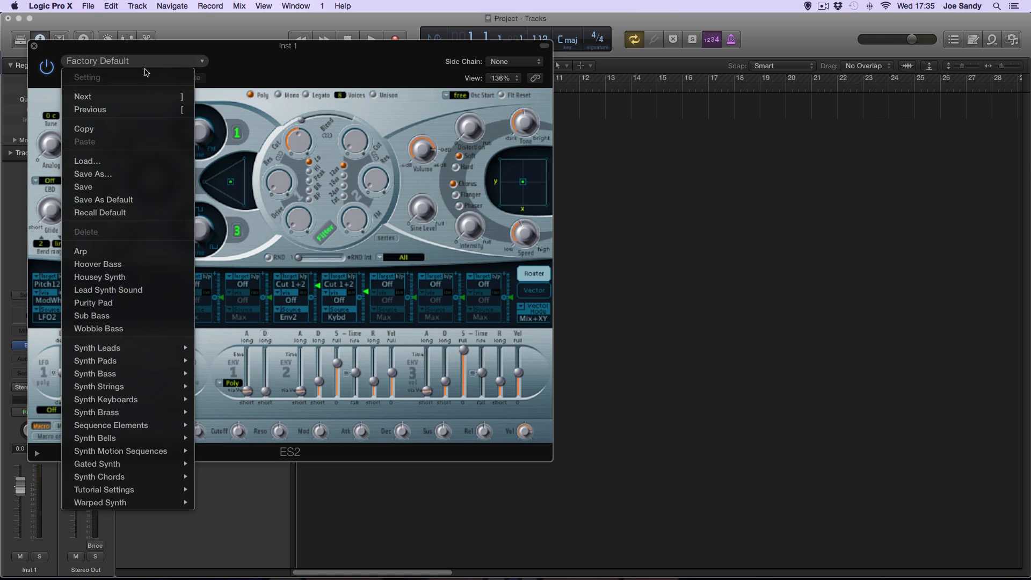
{"action": "left_click", "coordinate": [152, 61]}
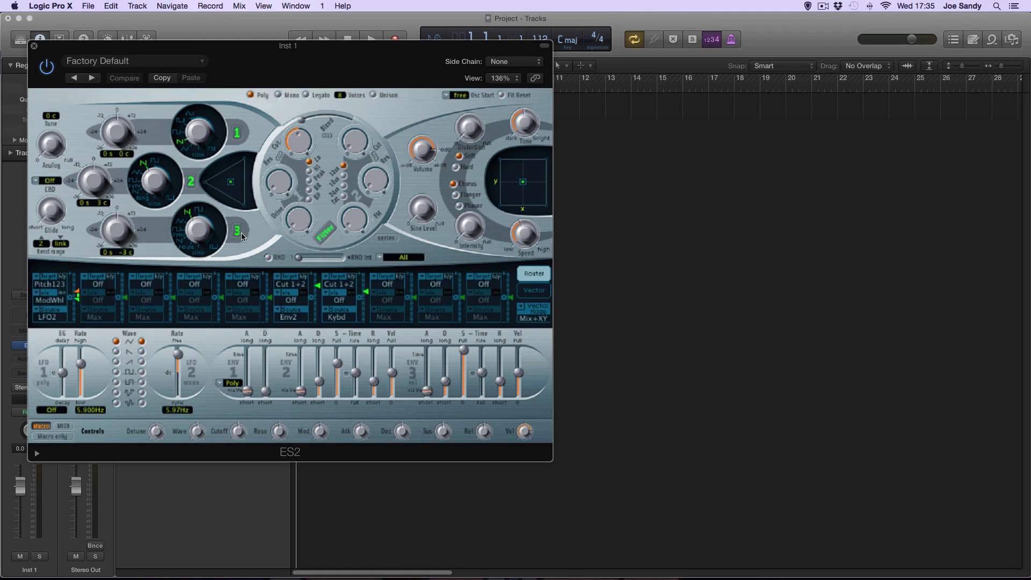
Step: Switch off ES2's third oscillator
{"action": "left_click", "coordinate": [123, 77]}
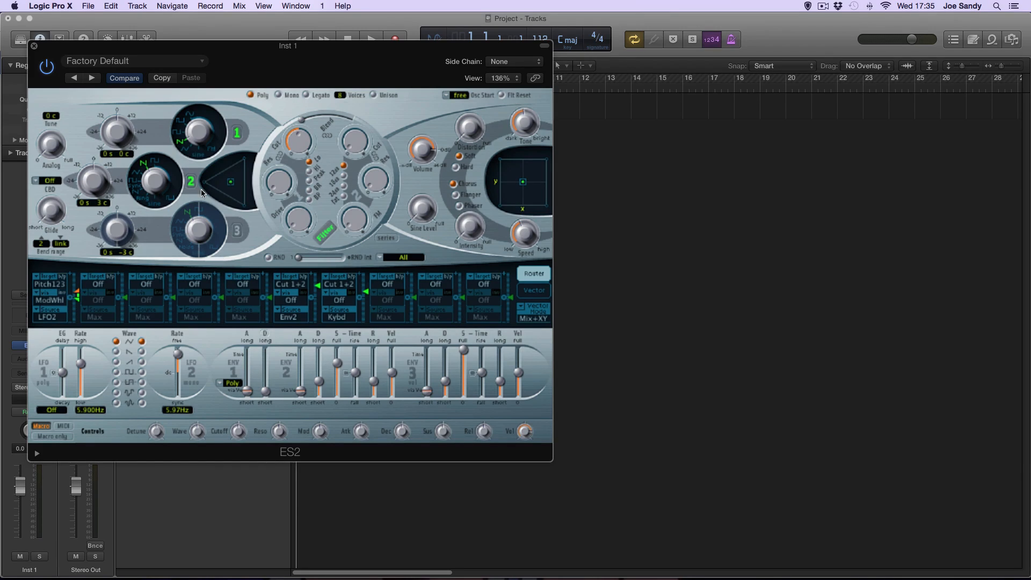
{"action": "mouse_move", "coordinate": [195, 143]}
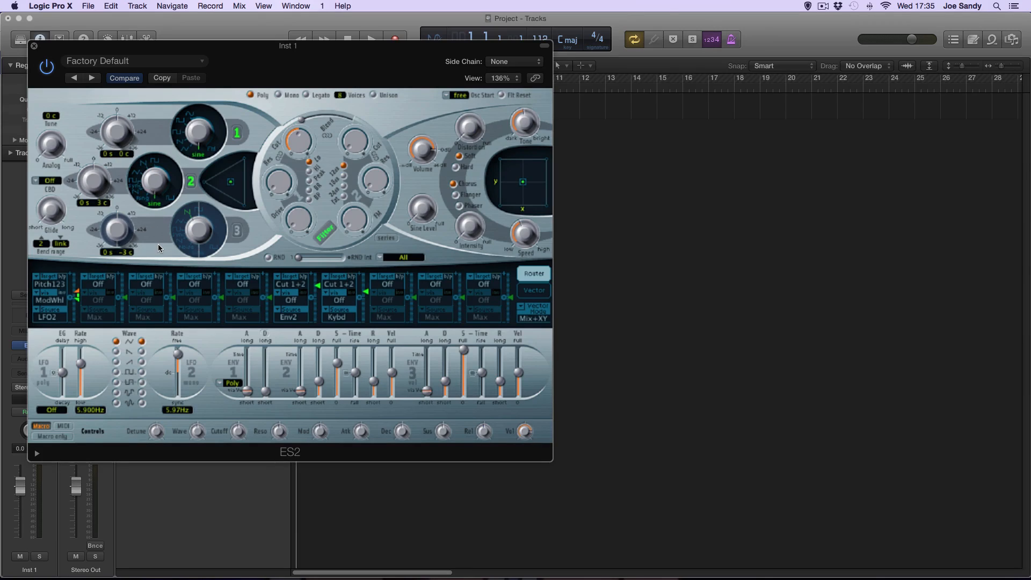
{"action": "mouse_move", "coordinate": [187, 189]}
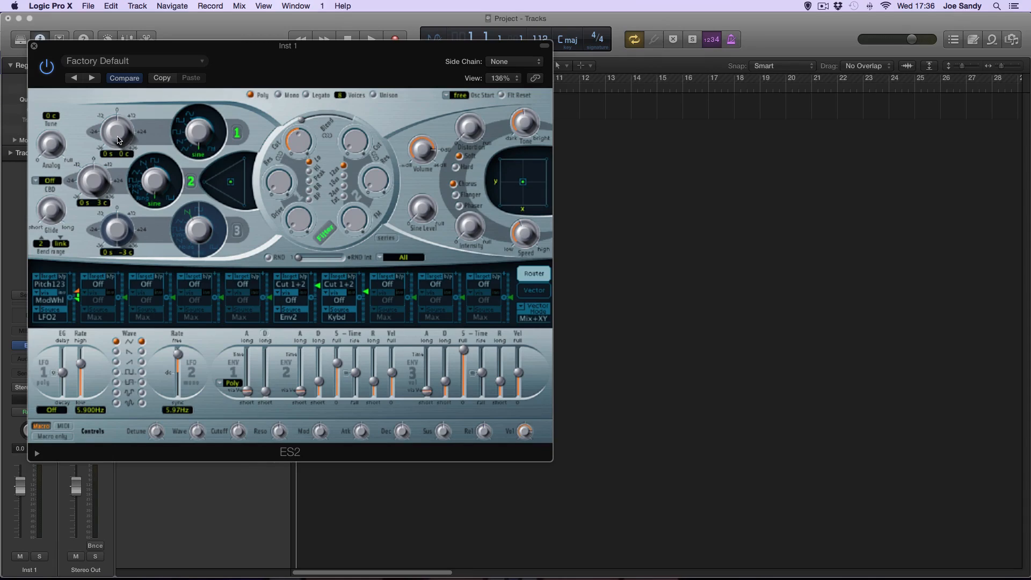
Step: Keep oscillator 1's pitch at 0 semitones, entering its tuning value directly
{"action": "left_click_drag", "start_coordinate": [118, 129], "coordinate": [118, 111]}
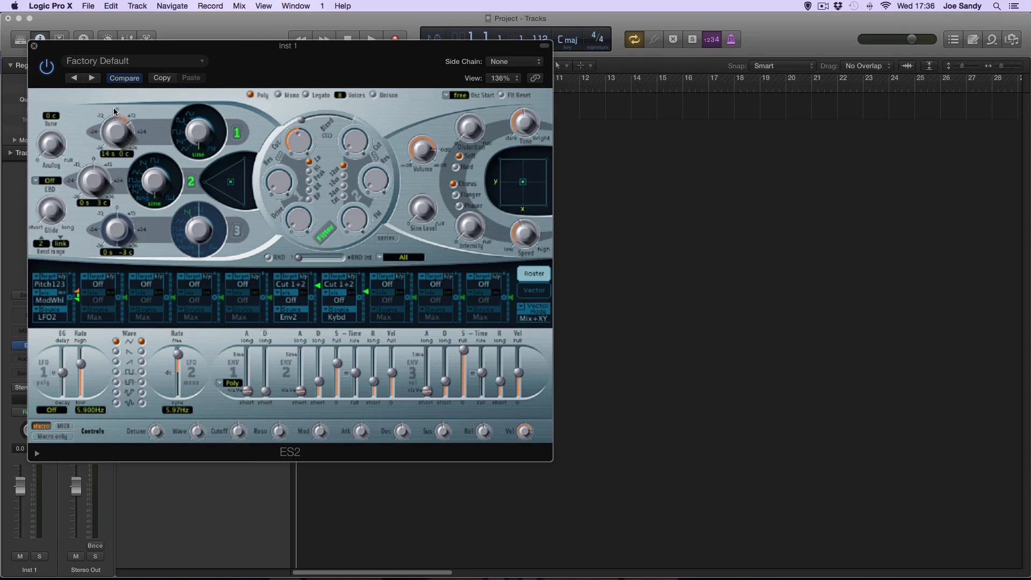
{"action": "left_click_drag", "start_coordinate": [114, 110], "coordinate": [110, 142]}
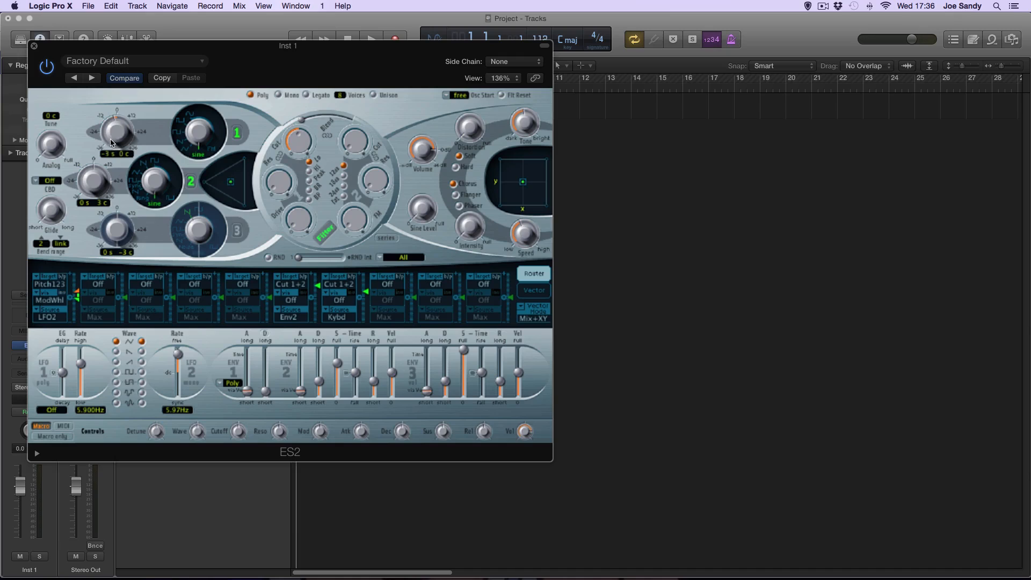
{"action": "left_click_drag", "start_coordinate": [117, 129], "coordinate": [117, 122]}
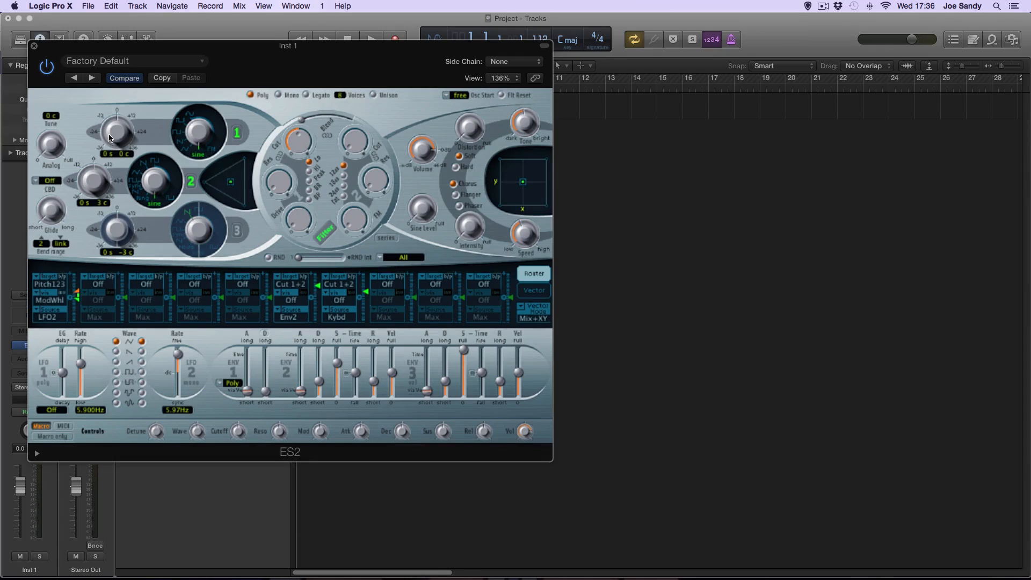
{"action": "double_click", "coordinate": [119, 152]}
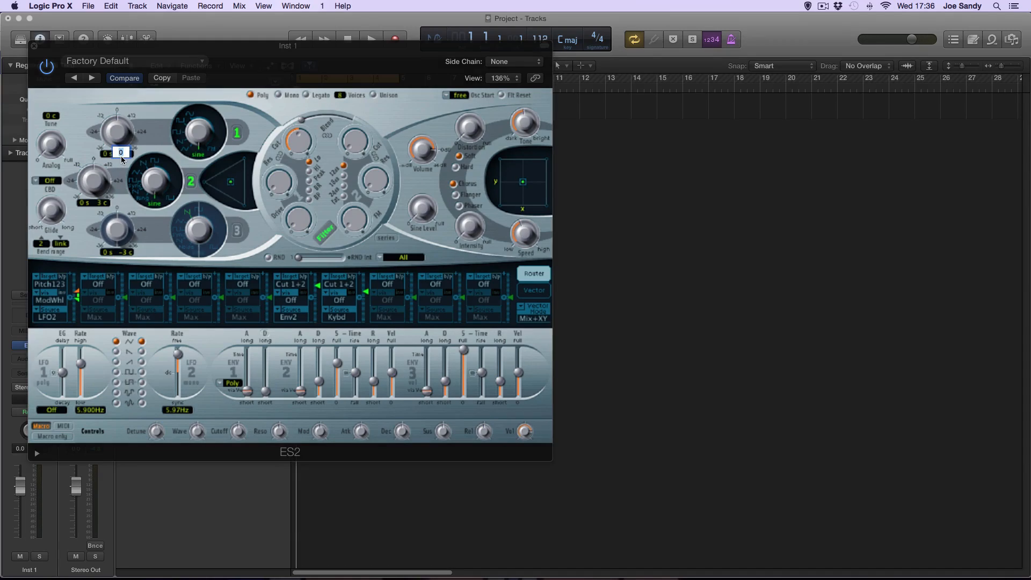
{"action": "mouse_move", "coordinate": [164, 174]}
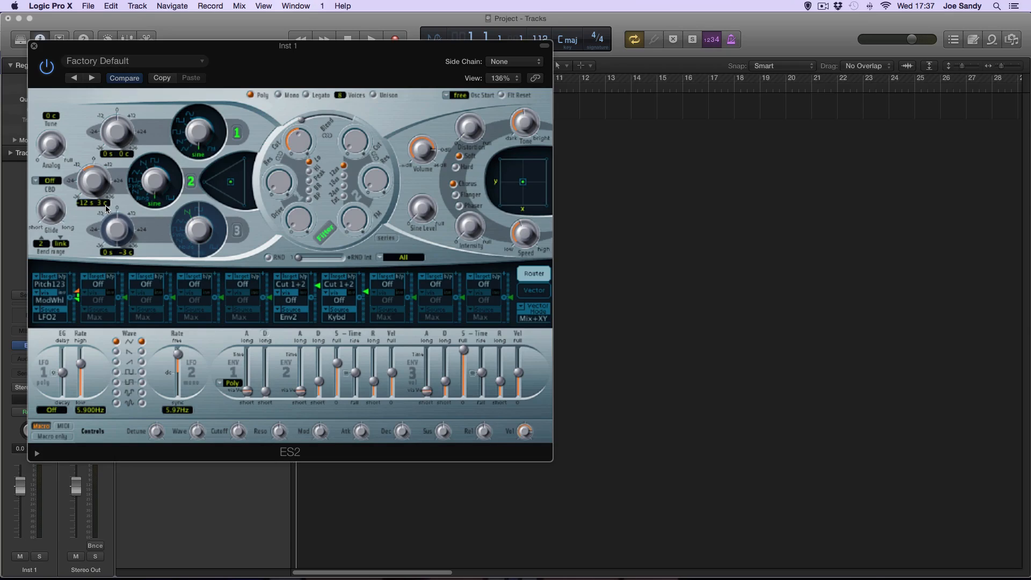
{"action": "mouse_move", "coordinate": [228, 184]}
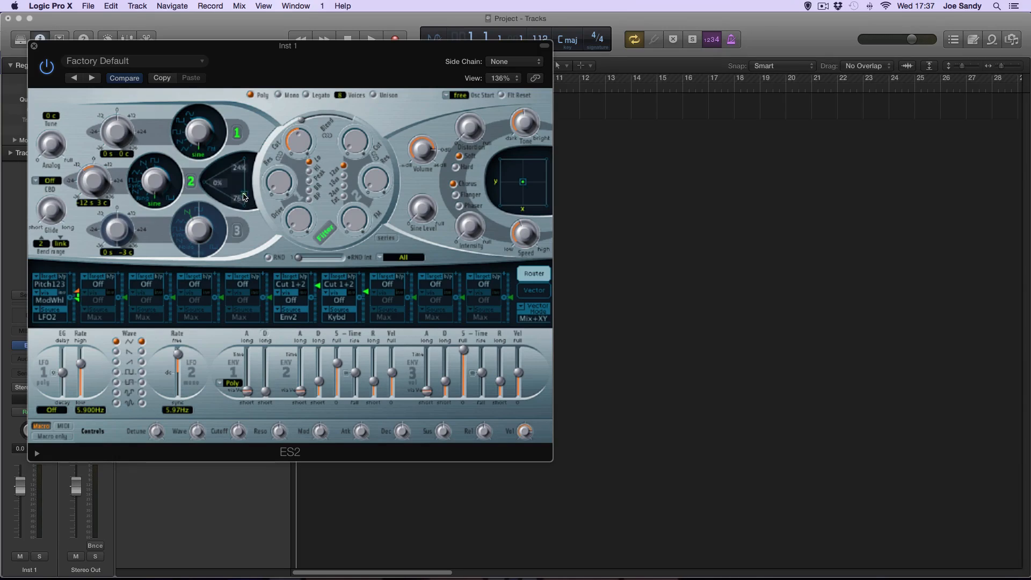
Step: Shift the oscillator mix triangle toward oscillators 1 and 2
{"action": "left_click_drag", "start_coordinate": [244, 195], "coordinate": [235, 192]}
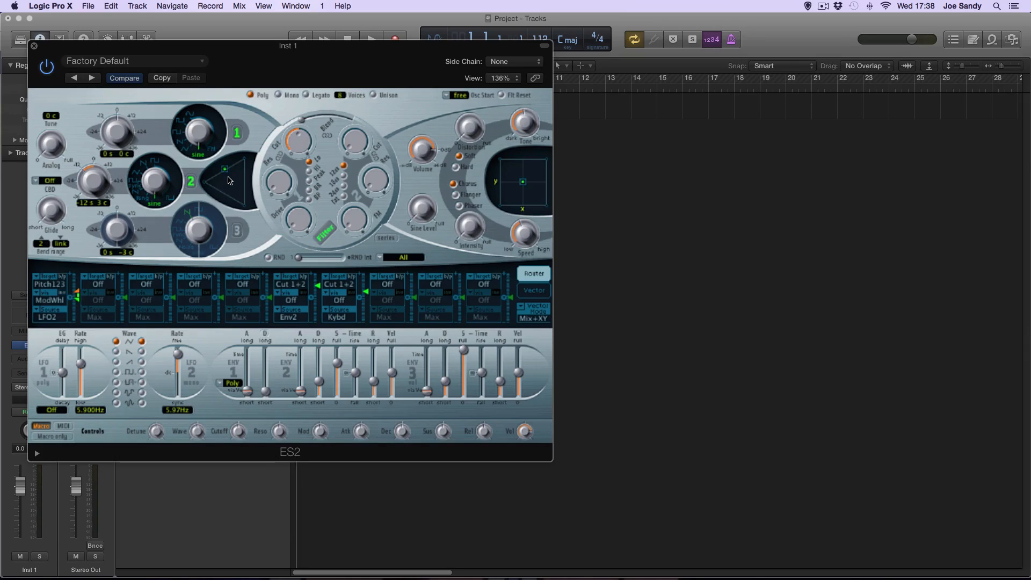
{"action": "mouse_move", "coordinate": [226, 178]}
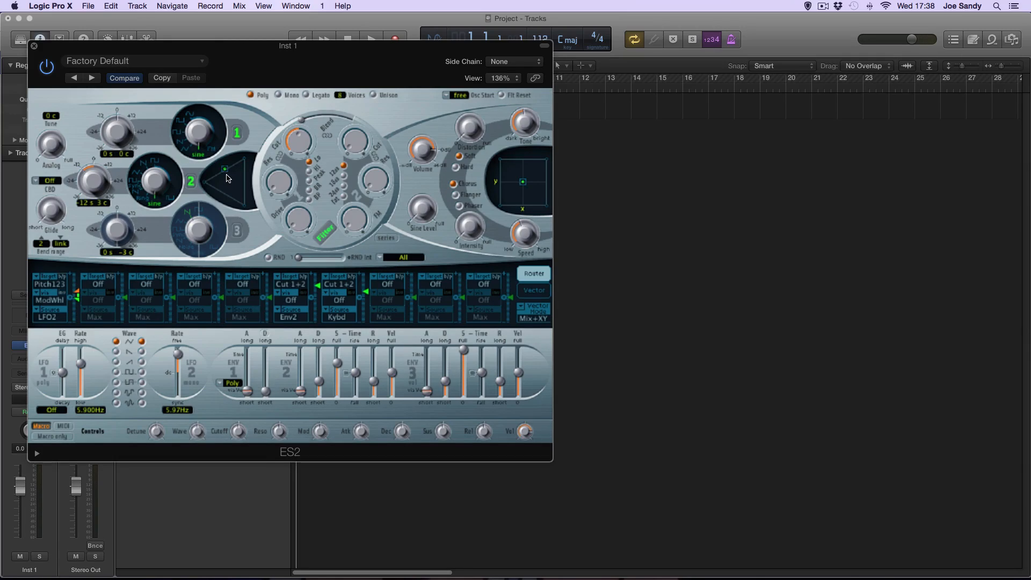
{"action": "mouse_move", "coordinate": [224, 171]}
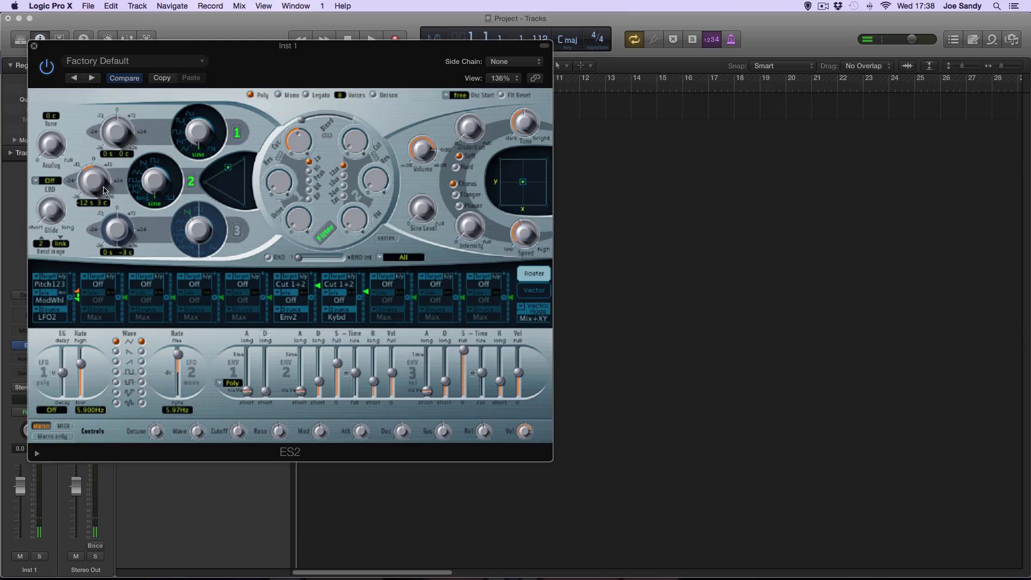
{"action": "mouse_move", "coordinate": [128, 194]}
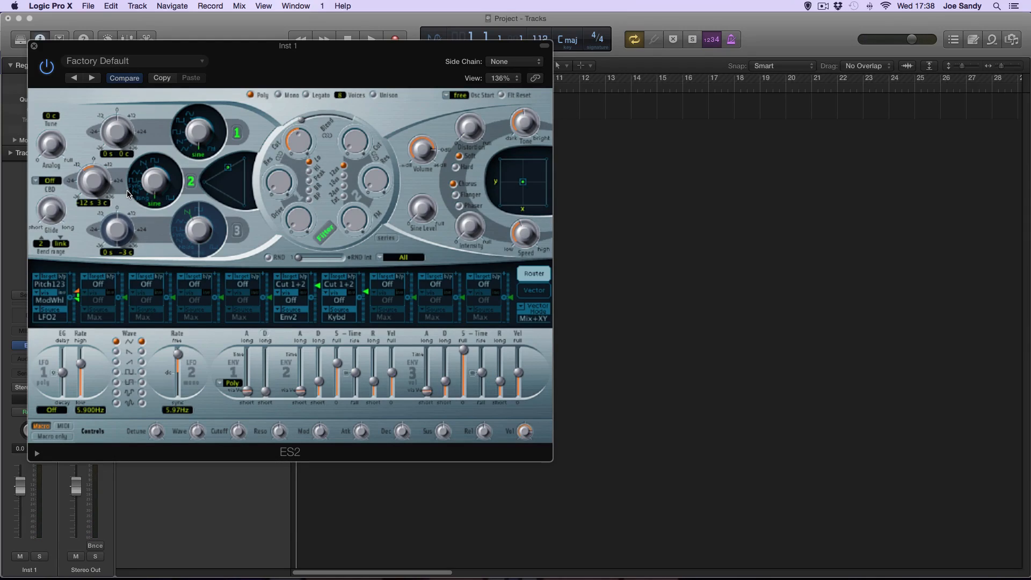
{"action": "mouse_move", "coordinate": [230, 172]}
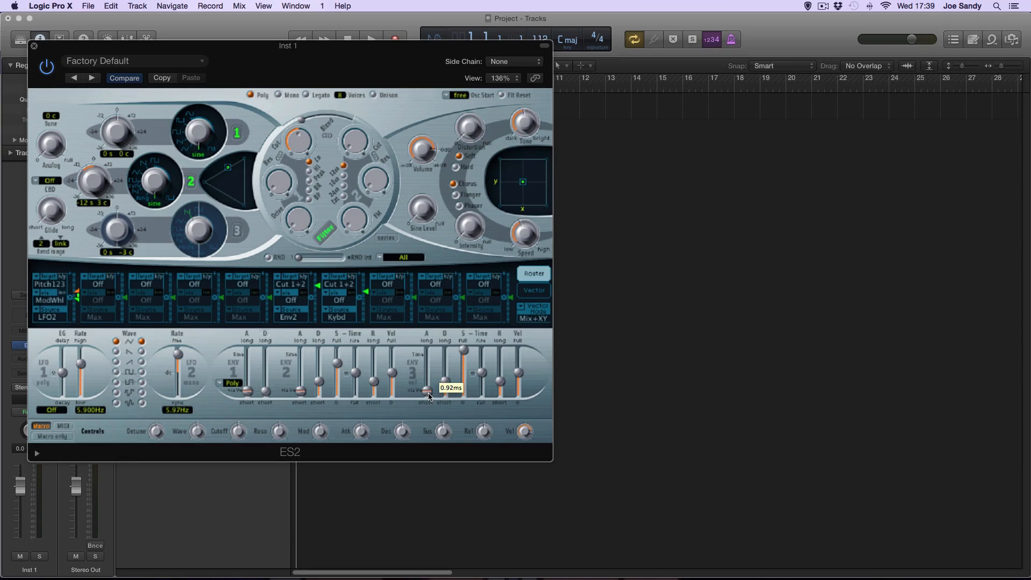
Step: Lengthen ENV 3's attack from under 1 ms to about 18 ms
{"action": "left_click_drag", "start_coordinate": [429, 394], "coordinate": [427, 381]}
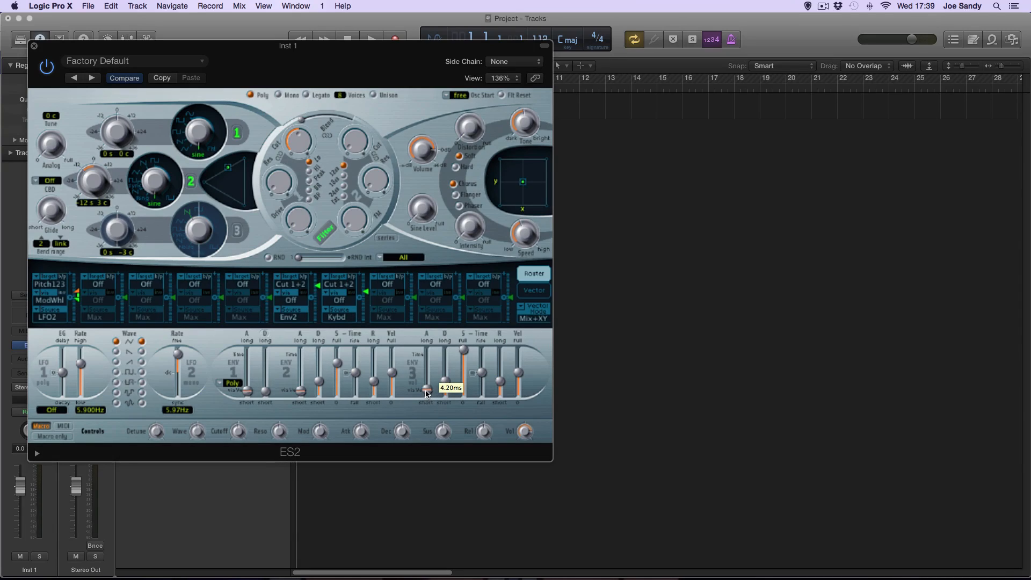
{"action": "left_click_drag", "start_coordinate": [428, 394], "coordinate": [427, 378]}
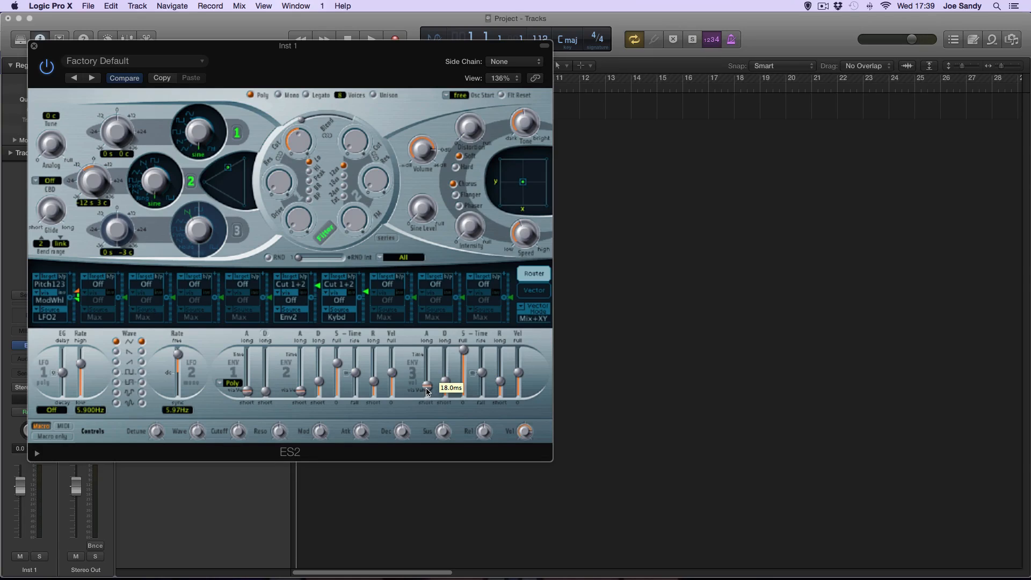
{"action": "left_click_drag", "start_coordinate": [426, 369], "coordinate": [427, 388]}
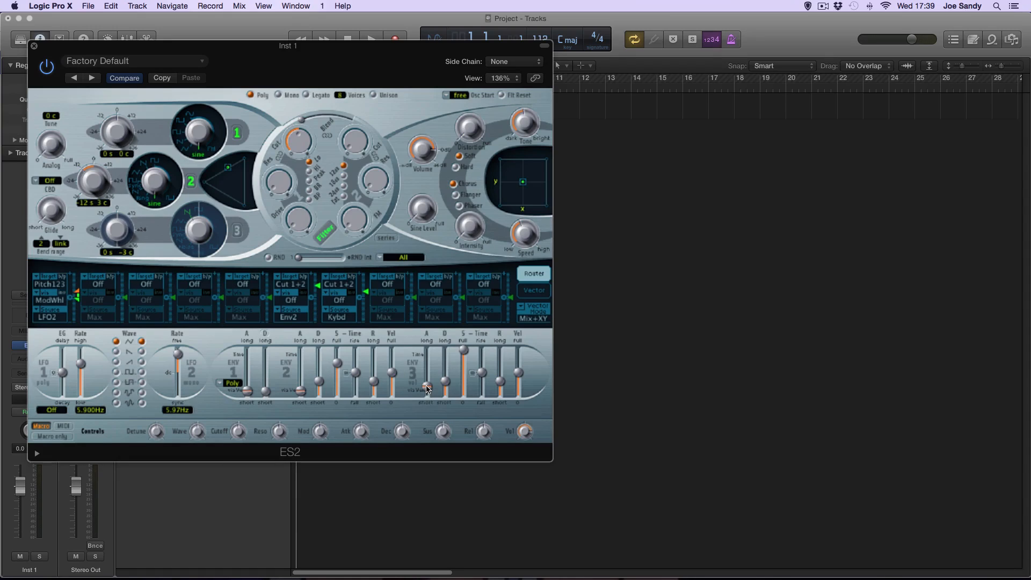
{"action": "mouse_move", "coordinate": [474, 173]}
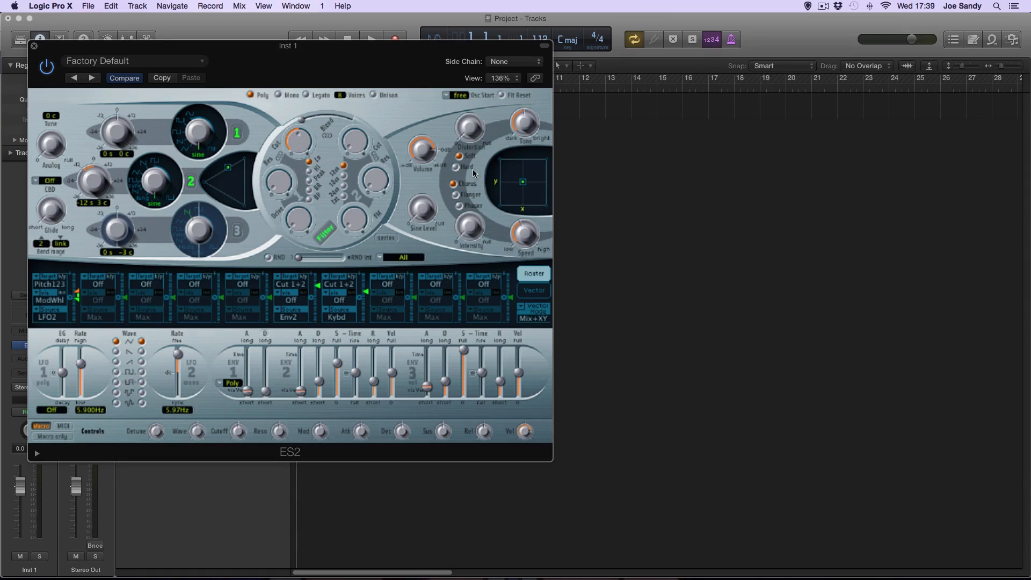
{"action": "mouse_move", "coordinate": [483, 169]}
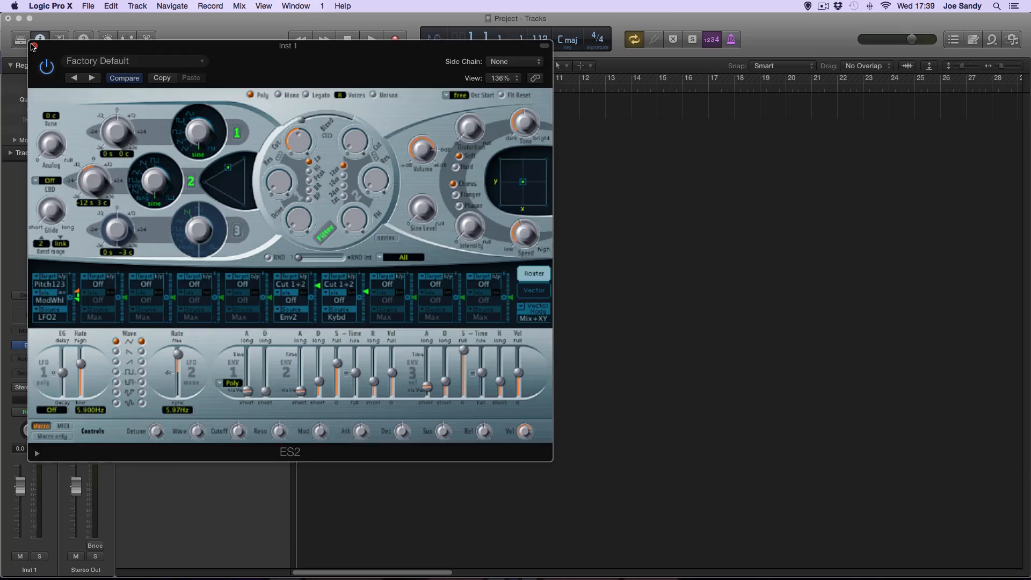
Step: Close ES2 and insert a Channel EQ in Inst 1's Audio FX slot
{"action": "left_click", "coordinate": [31, 46]}
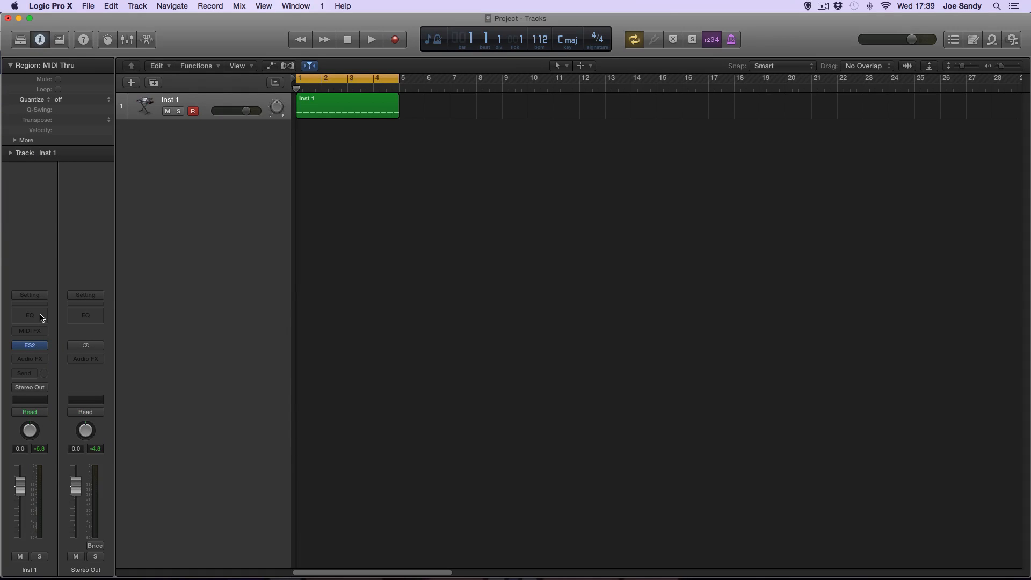
{"action": "left_click", "coordinate": [29, 315]}
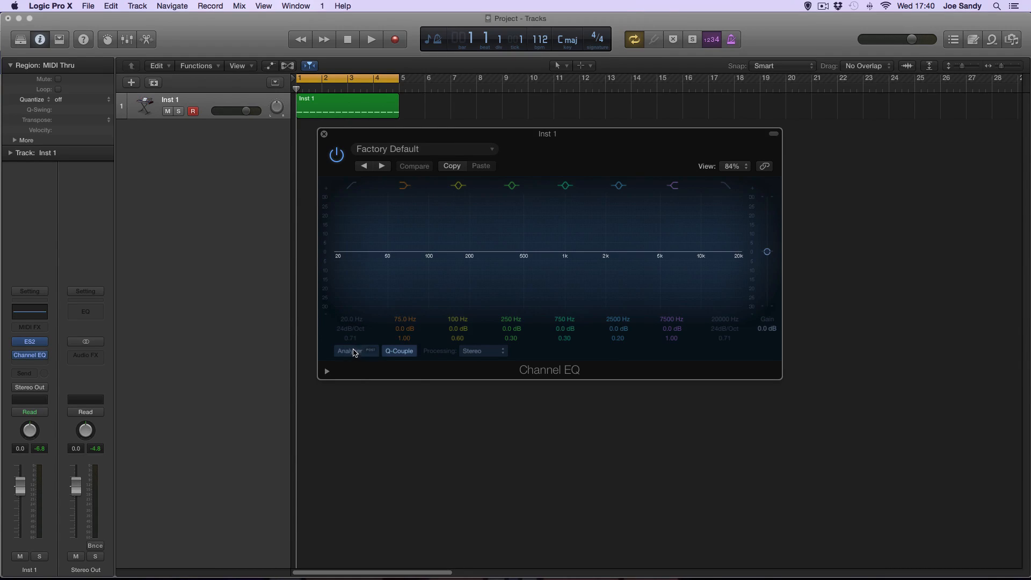
Step: Switch on the Channel EQ's analyzer and audition the bass spectrum
{"action": "left_click", "coordinate": [371, 39]}
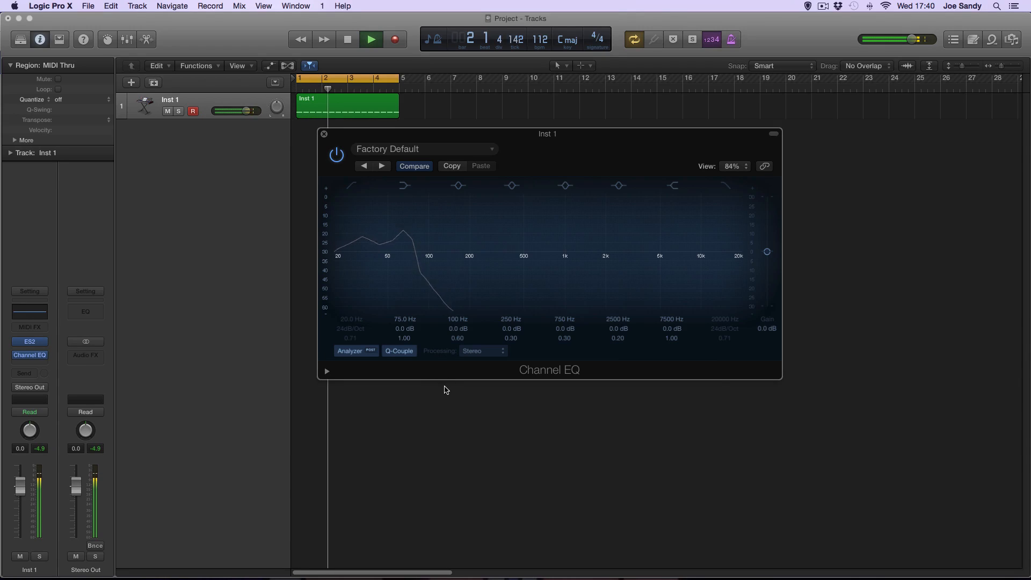
{"action": "left_click", "coordinate": [347, 40]}
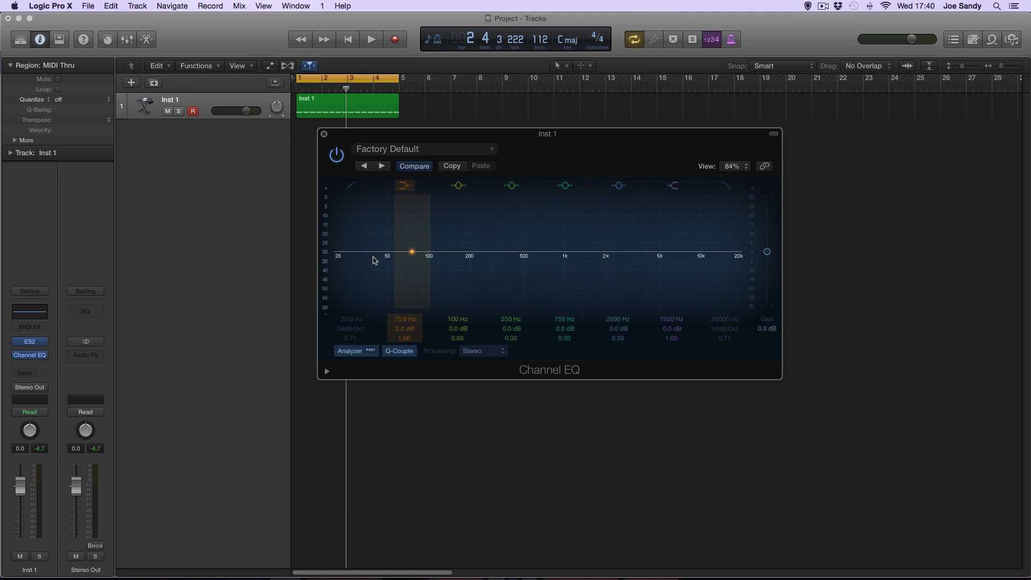
{"action": "mouse_move", "coordinate": [389, 264]}
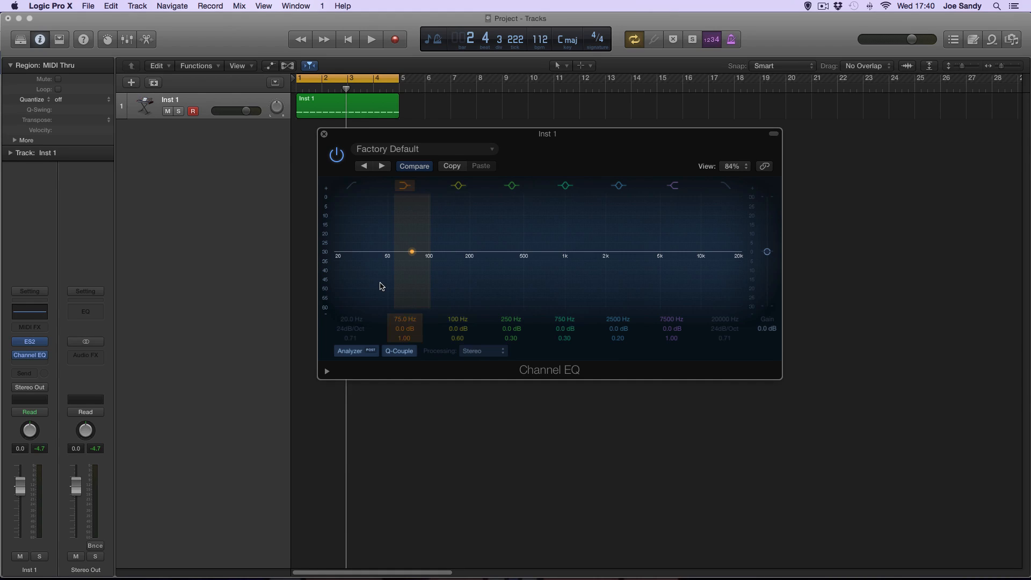
{"action": "mouse_move", "coordinate": [353, 209]}
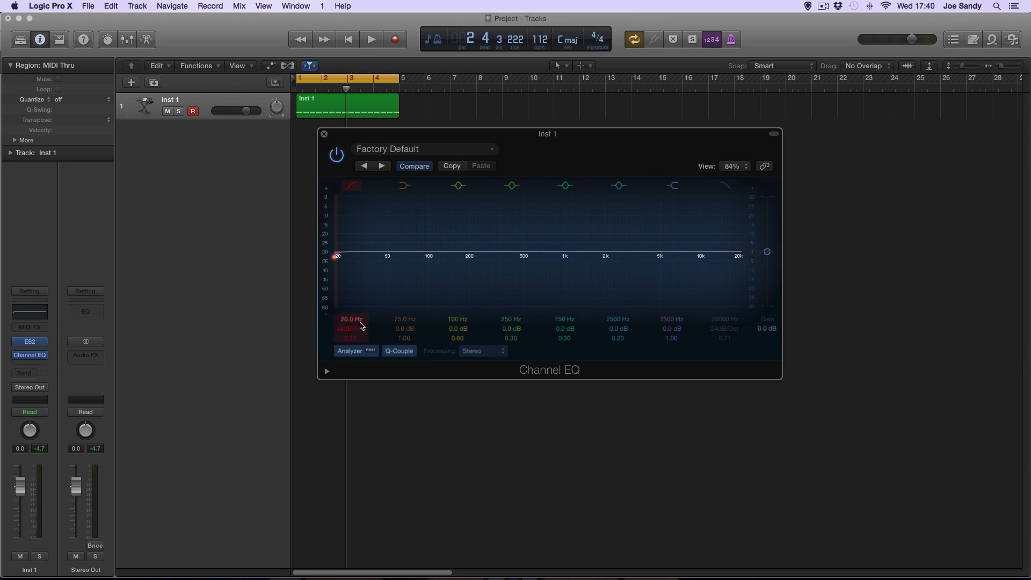
Step: Enable the low cut at 33 Hz with a 48 dB/Oct slope
{"action": "left_click_drag", "start_coordinate": [336, 256], "coordinate": [350, 255]}
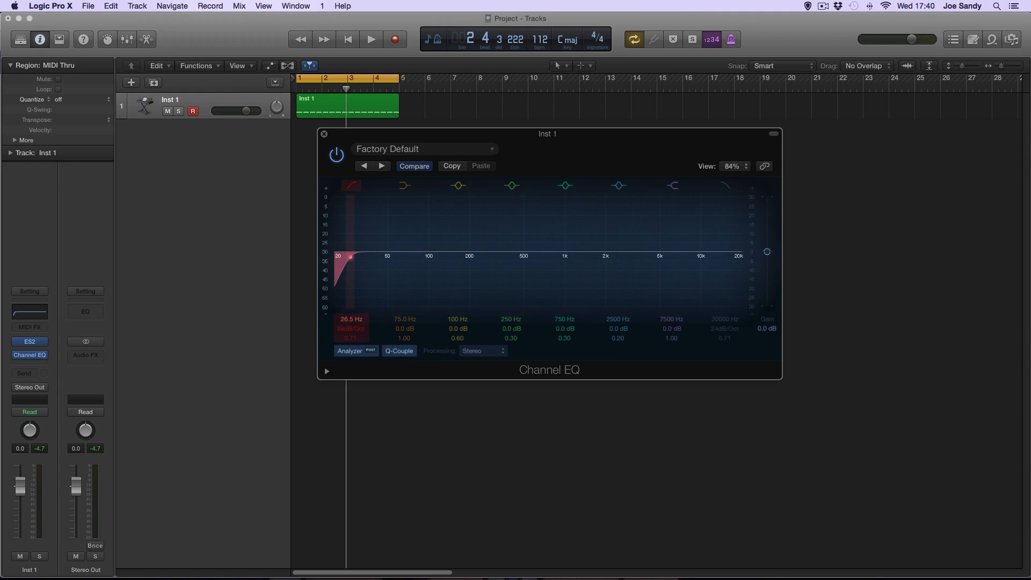
{"action": "left_click_drag", "start_coordinate": [352, 255], "coordinate": [363, 256]}
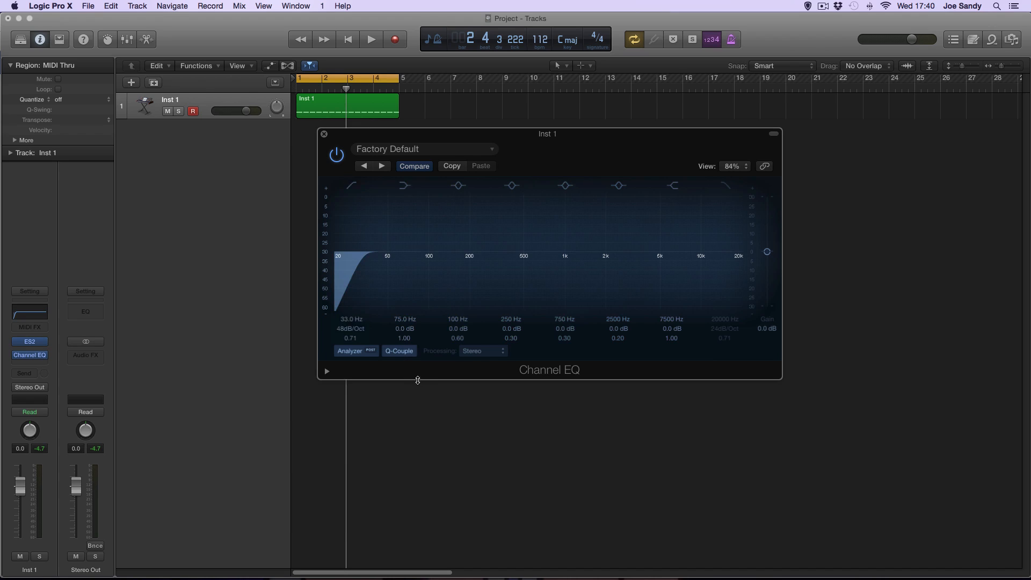
{"action": "mouse_move", "coordinate": [423, 394]}
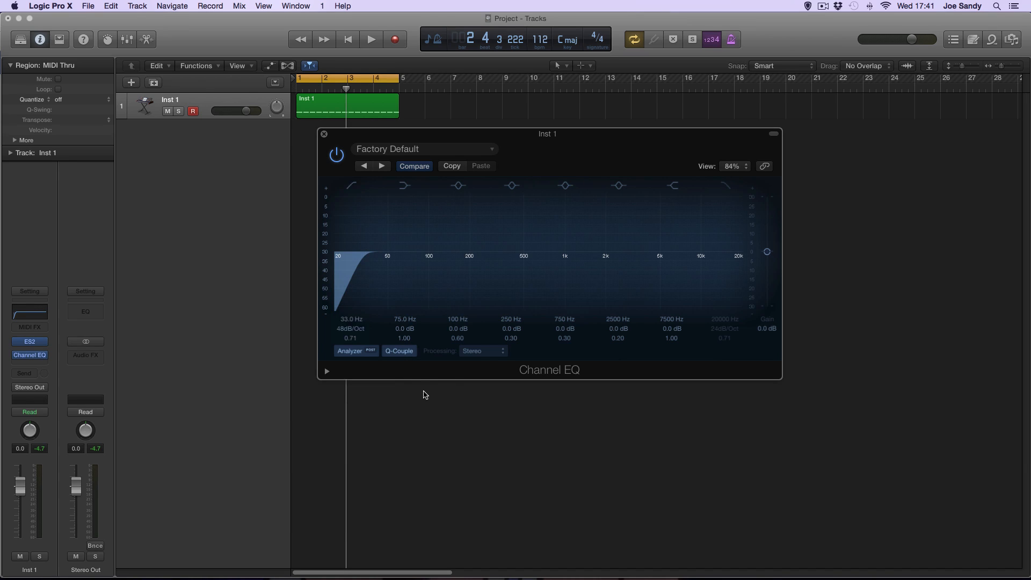
{"action": "mouse_move", "coordinate": [471, 359]}
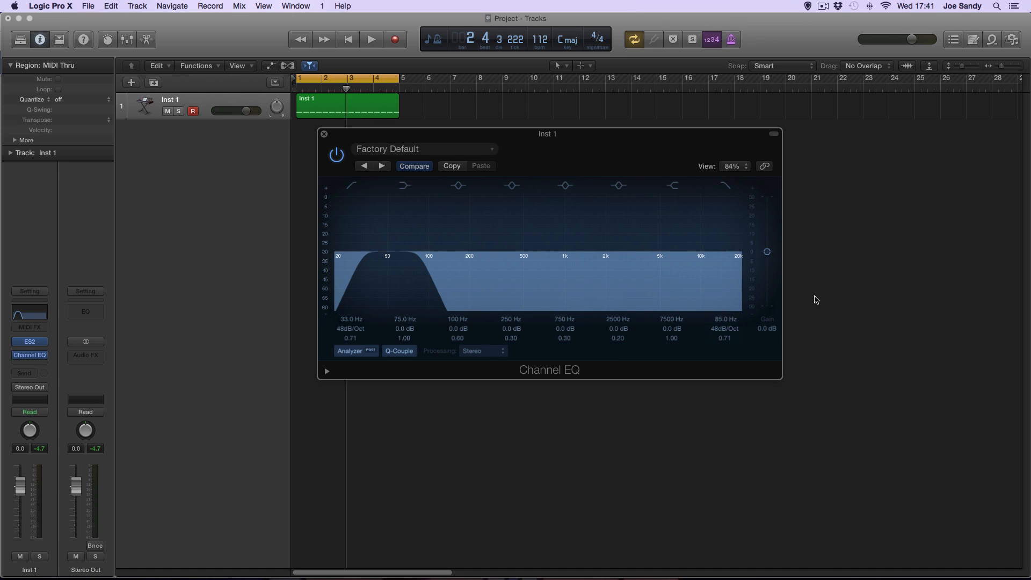
{"action": "left_click", "coordinate": [371, 38]}
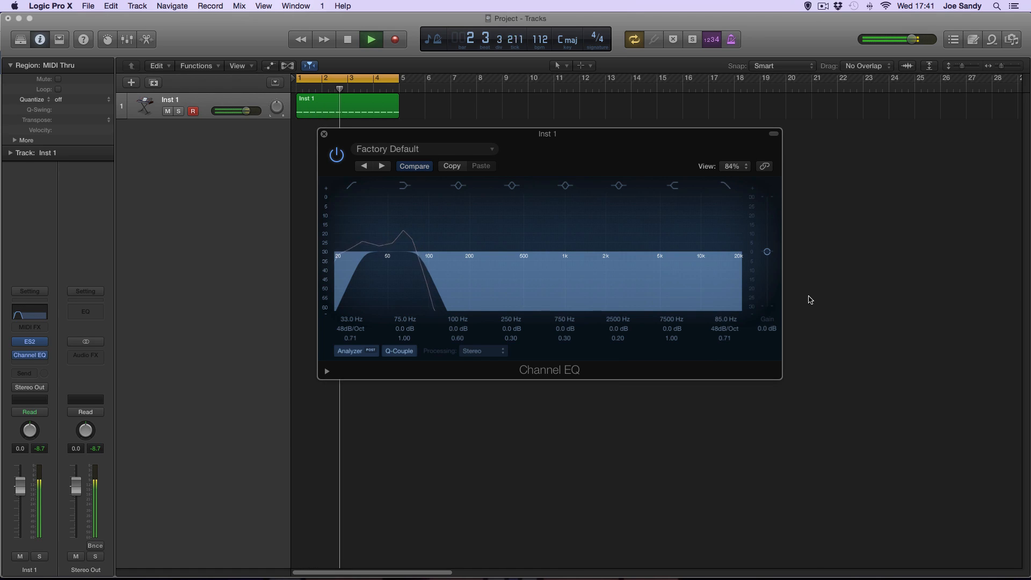
{"action": "left_click", "coordinate": [347, 40]}
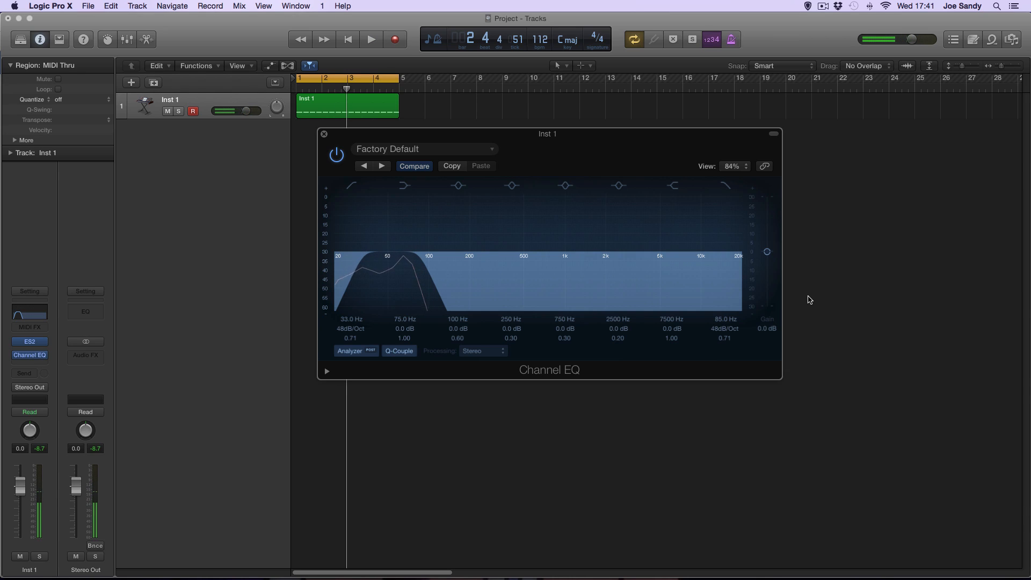